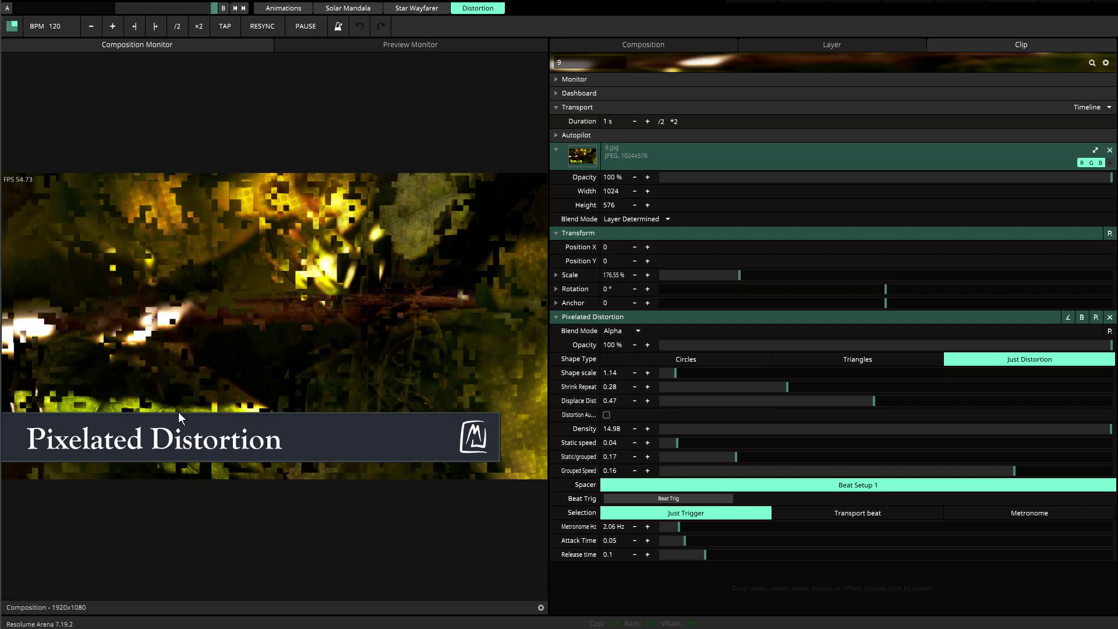
pyautogui.moveTo(188, 407)
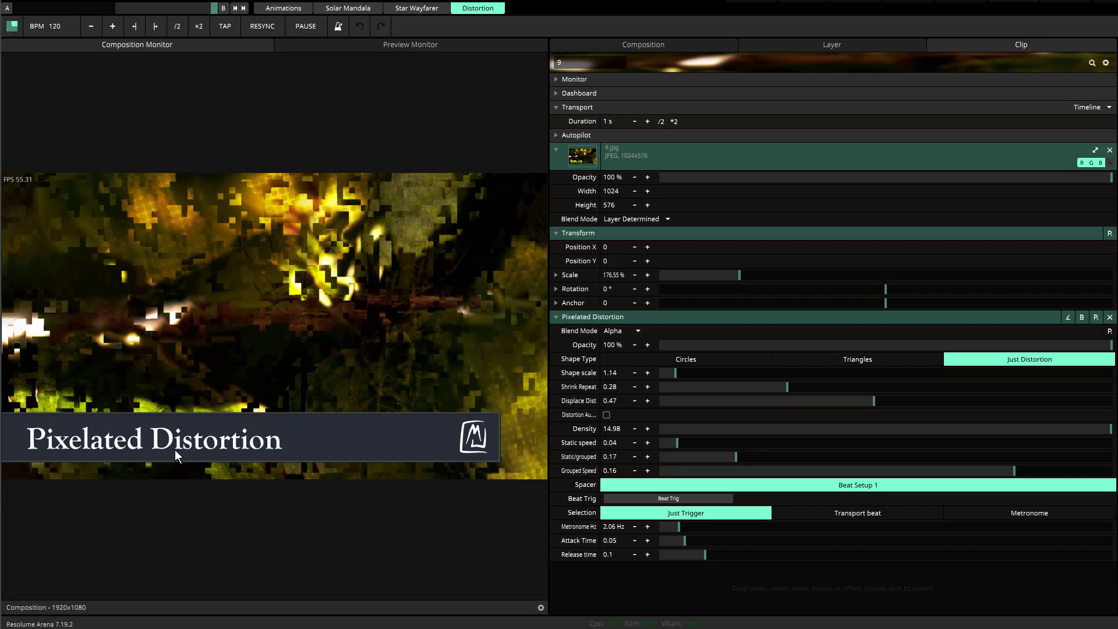
pyautogui.moveTo(181, 415)
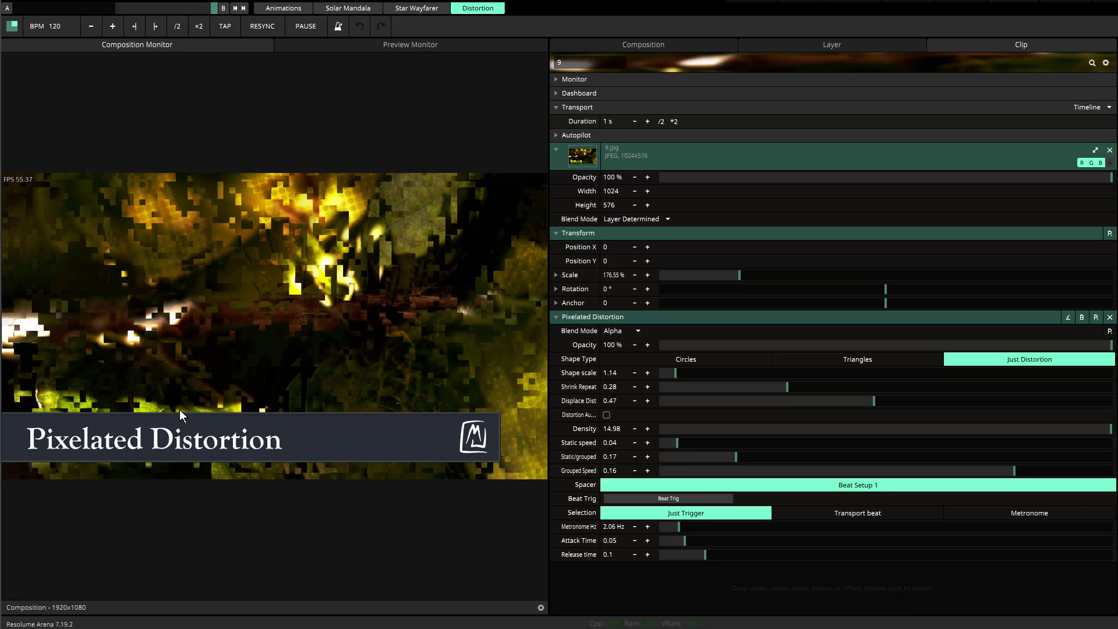
pyautogui.moveTo(258, 355)
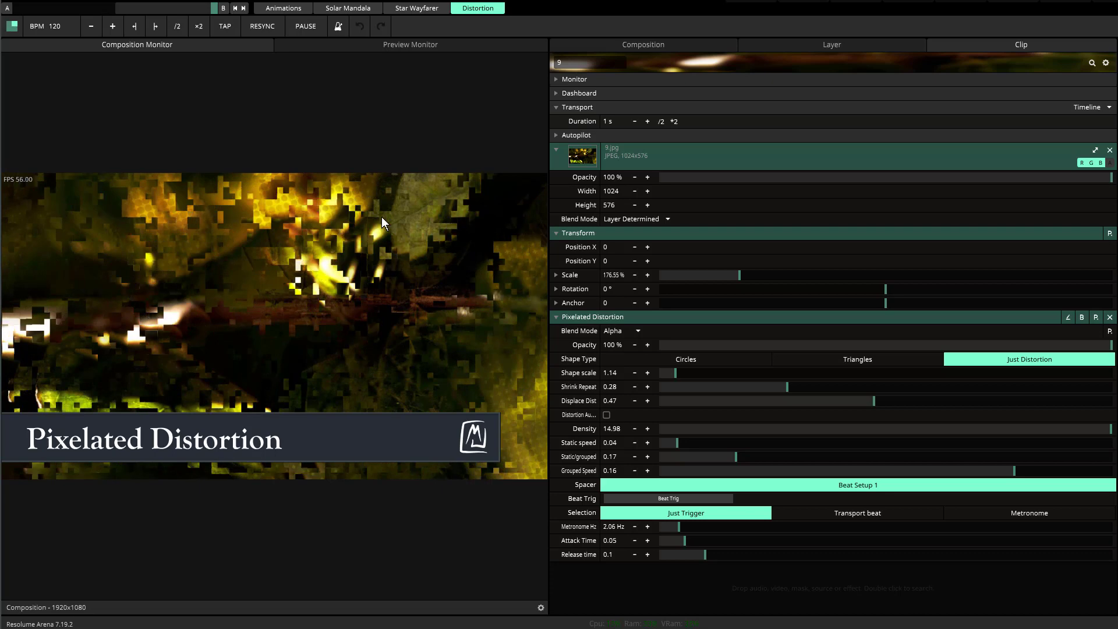
pyautogui.moveTo(688, 611)
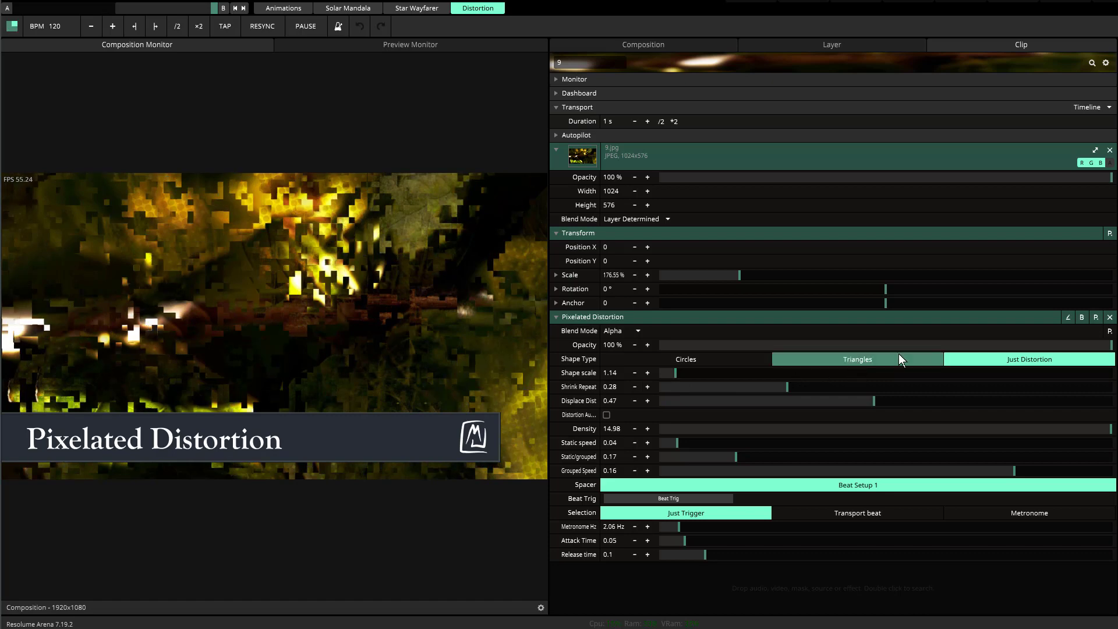
# Cycle the Pixelated Distortion shape type through Triangles and settle on Circles
pyautogui.click(1028, 359)
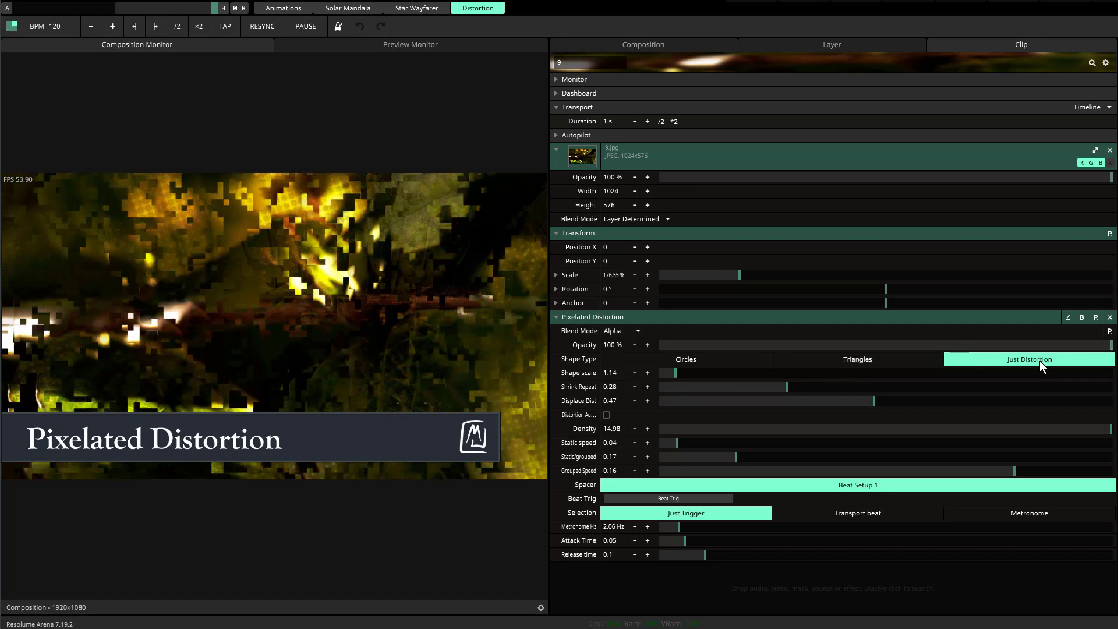
pyautogui.moveTo(919, 390)
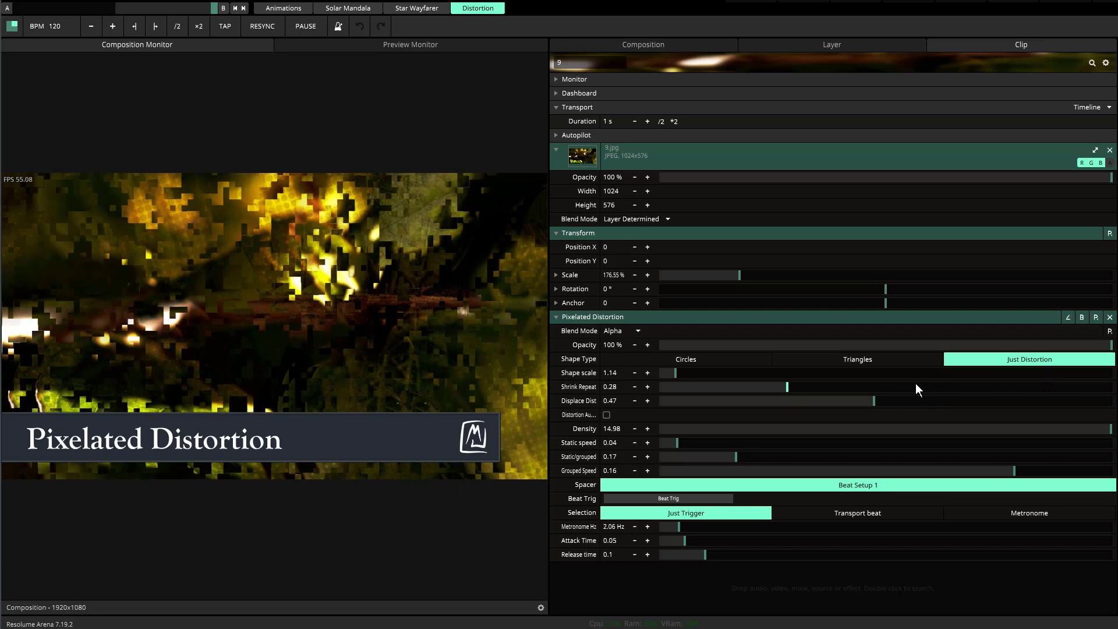
pyautogui.moveTo(497, 354)
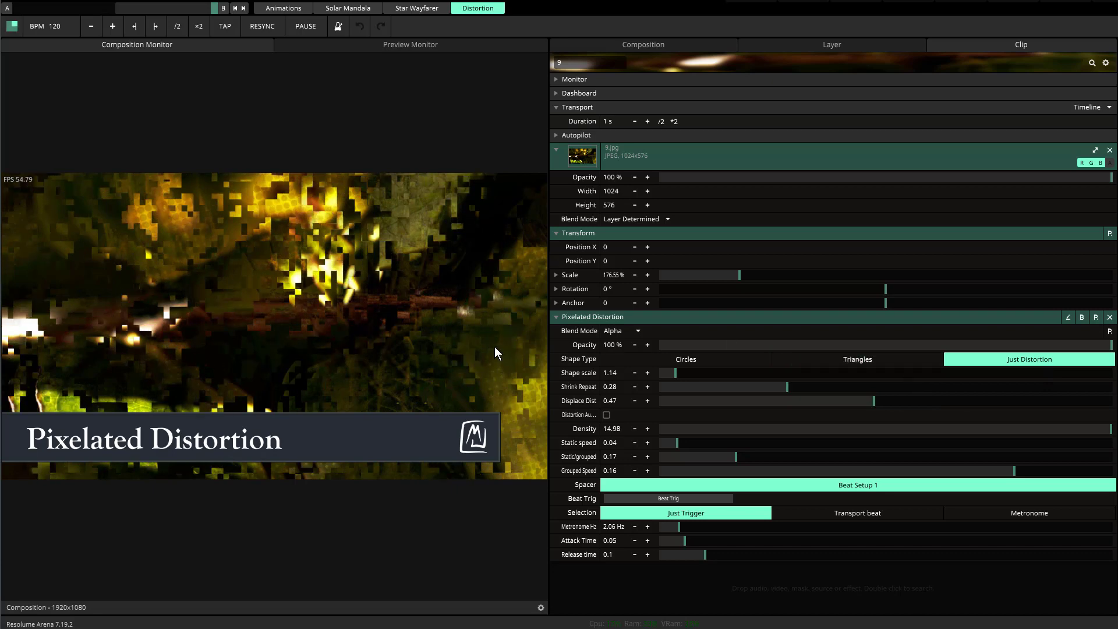
pyautogui.click(857, 358)
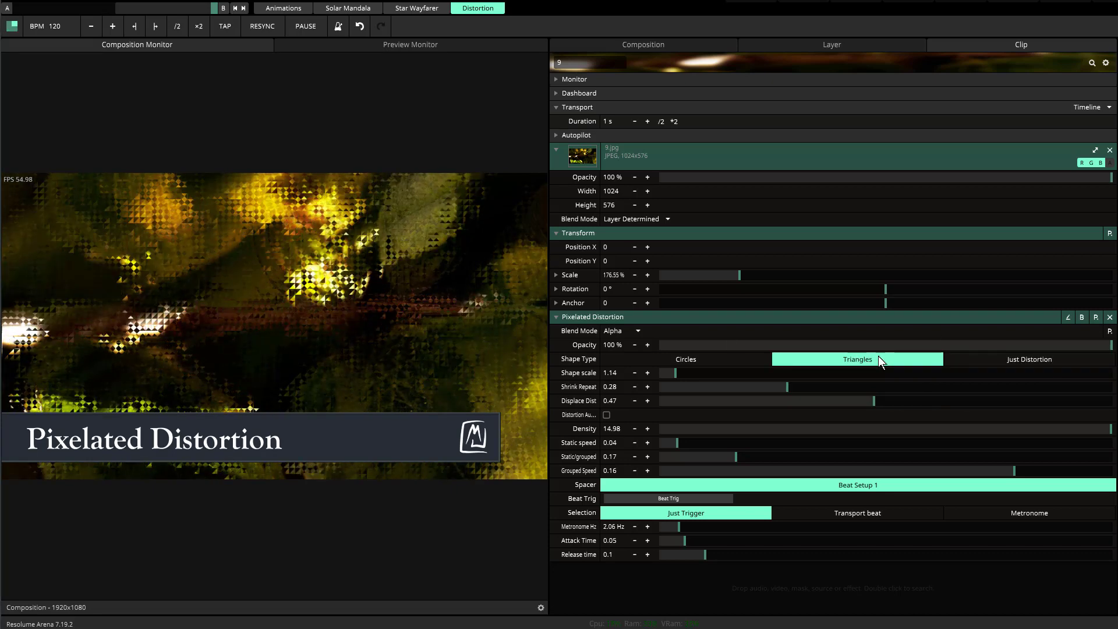
pyautogui.click(685, 359)
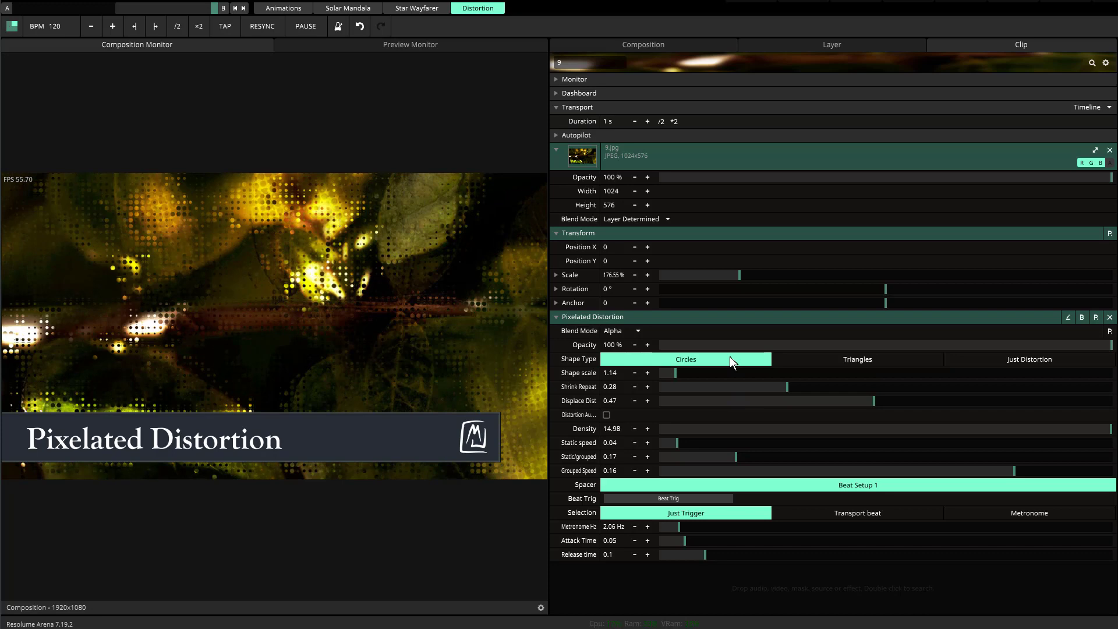
pyautogui.moveTo(663, 359)
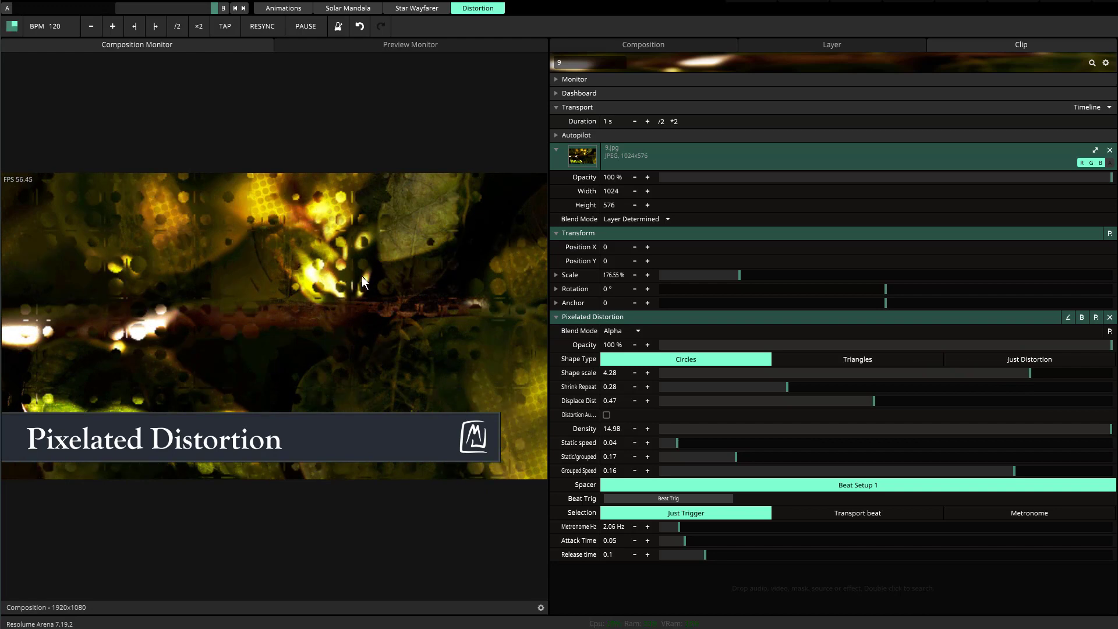
pyautogui.moveTo(383, 317)
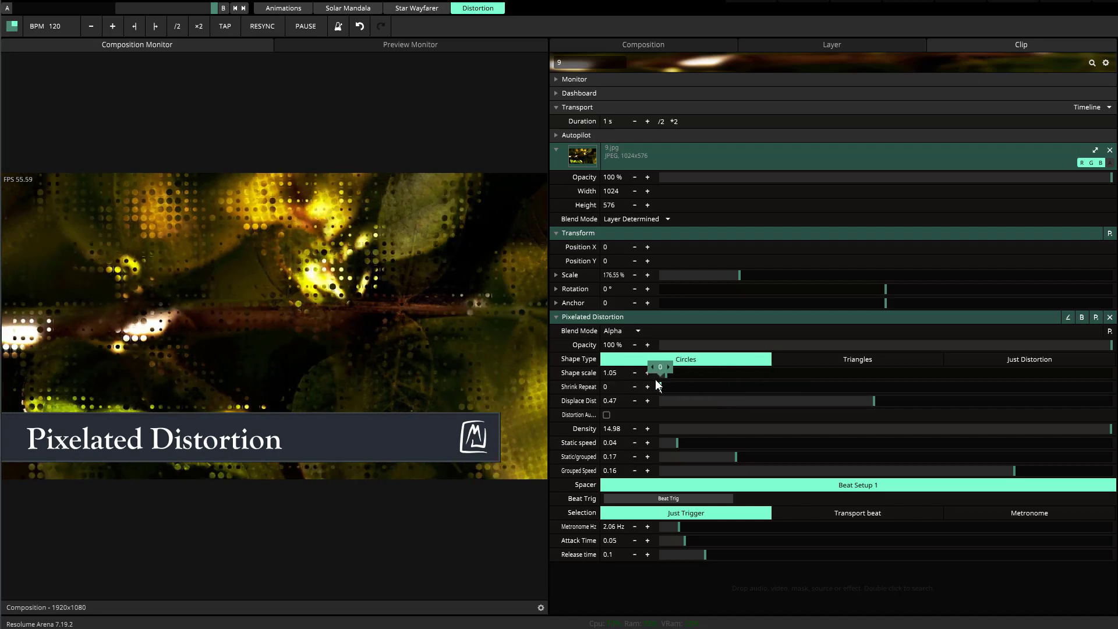
pyautogui.moveTo(531, 331)
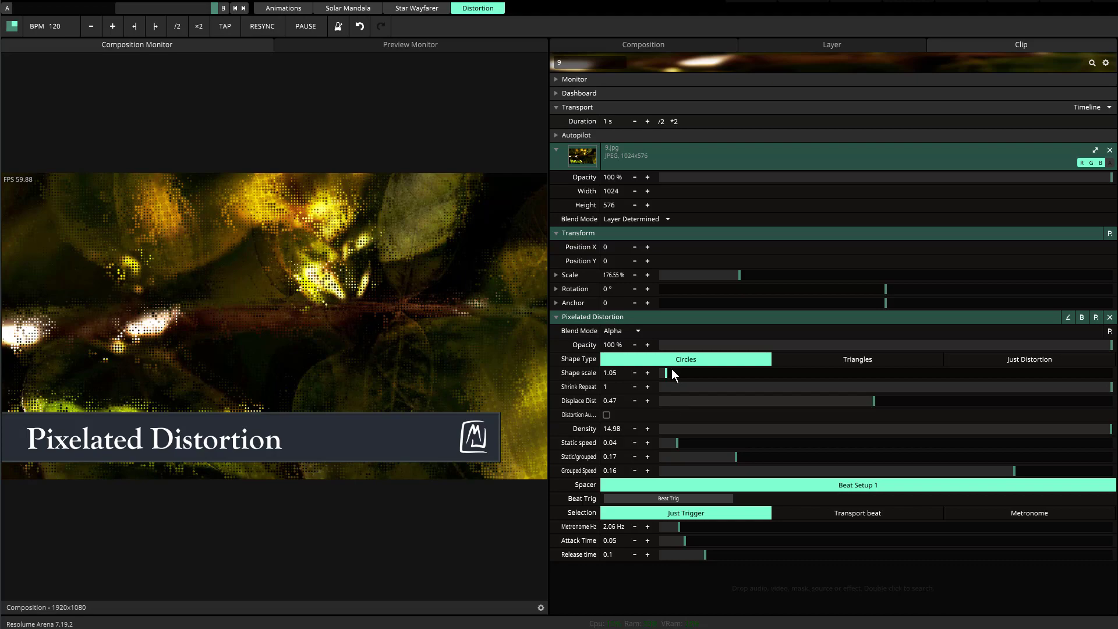
pyautogui.moveTo(662, 376)
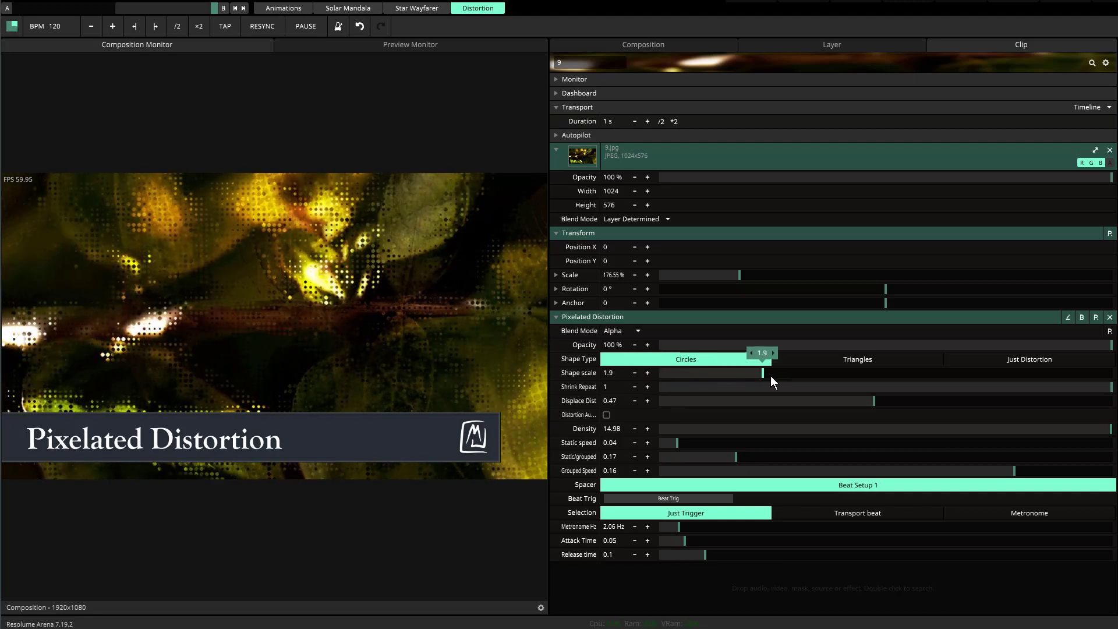
# Switch the Pixelated Distortion shape type to Triangles on the Checkered clip
pyautogui.click(857, 358)
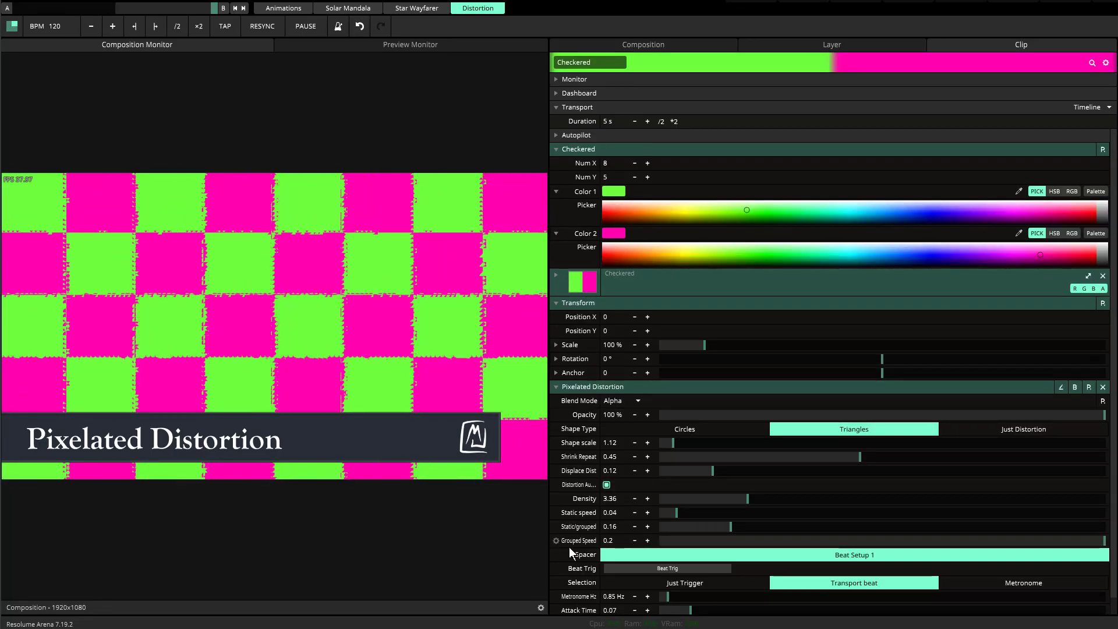
pyautogui.moveTo(309, 178)
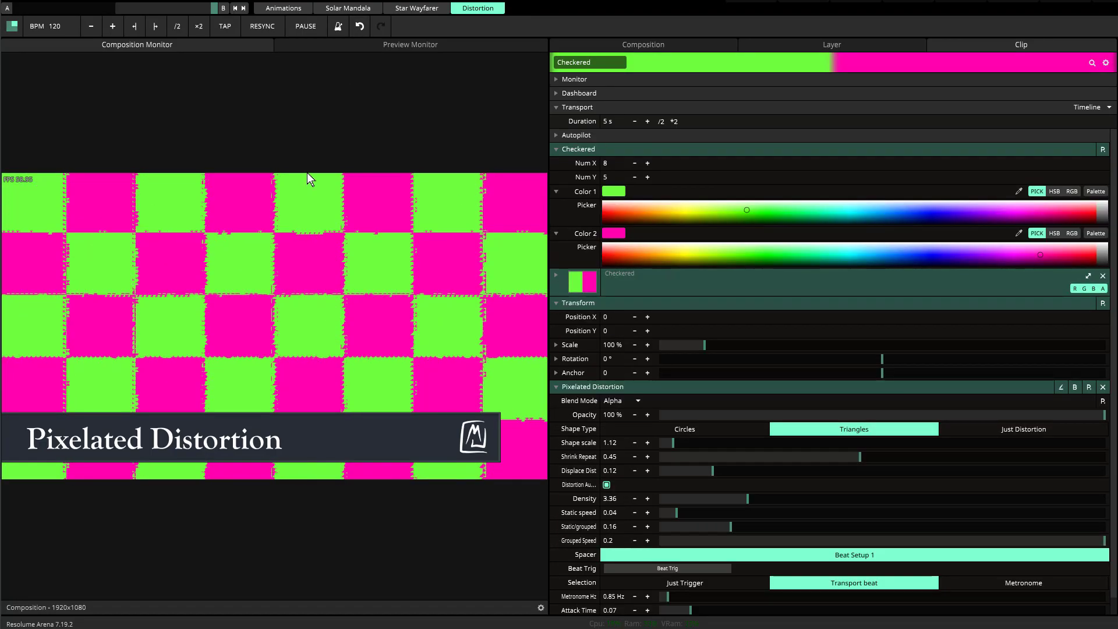
pyautogui.moveTo(299, 177)
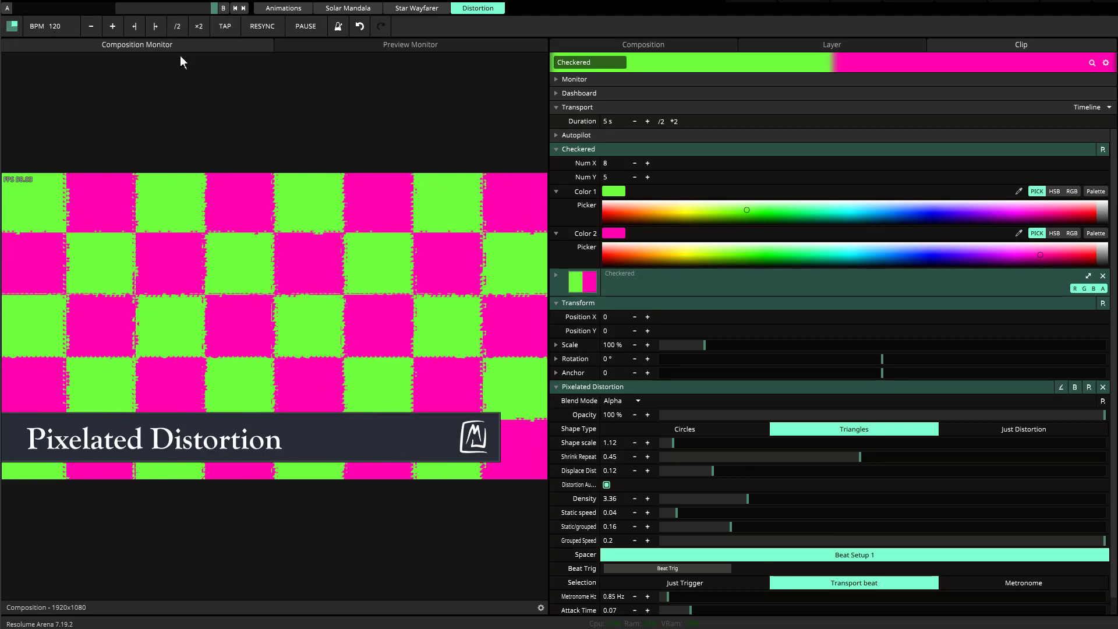
# Put the distortion in Just Trigger mode and fire it once manually
pyautogui.tripleClick(55, 27)
pyautogui.write('110')
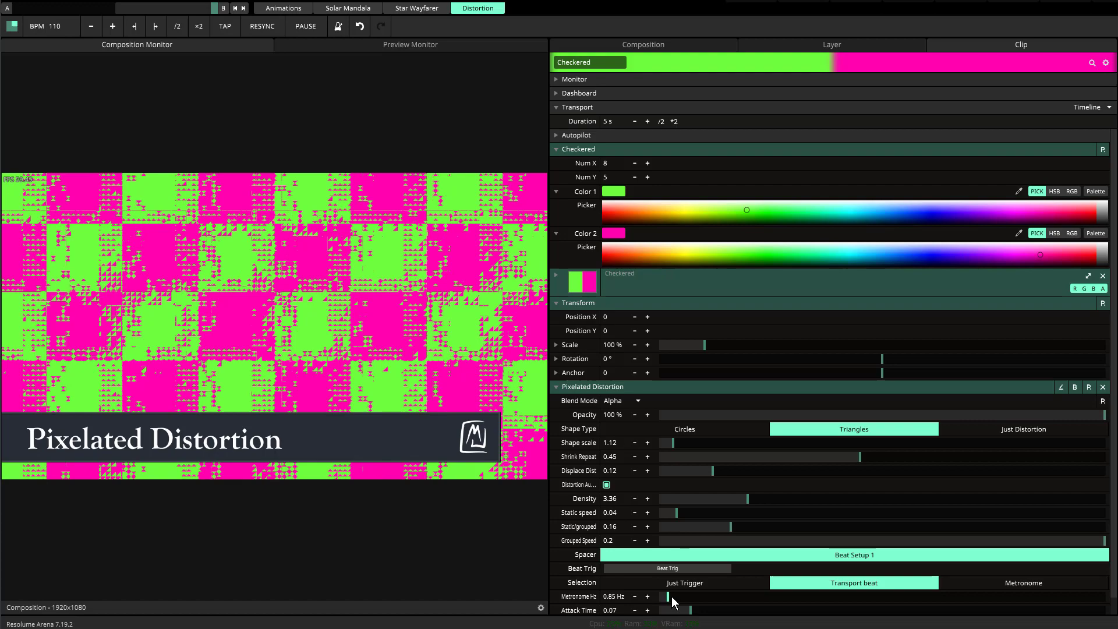
pyautogui.click(683, 582)
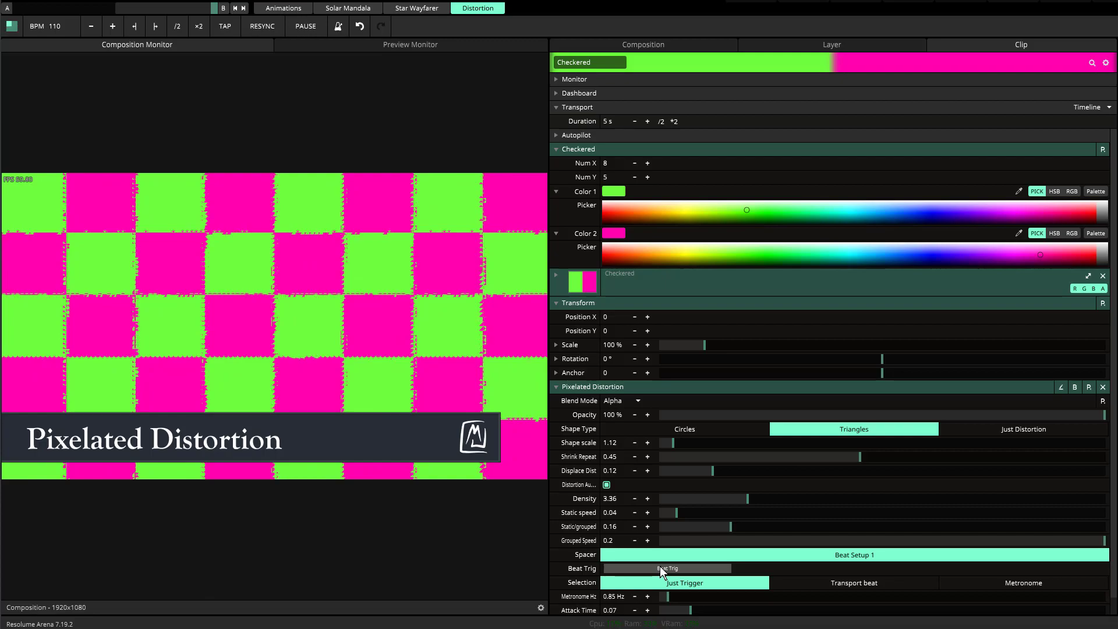
pyautogui.click(1023, 582)
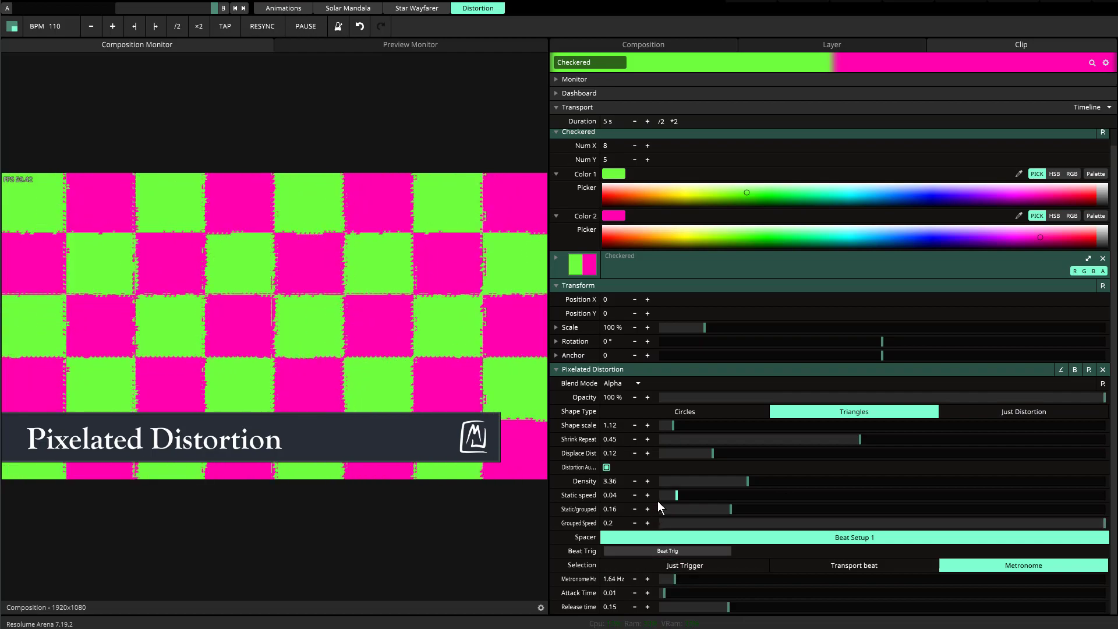
# Fire a distortion burst in Just Trigger mode, then re-enable Distortion Auto
pyautogui.click(683, 565)
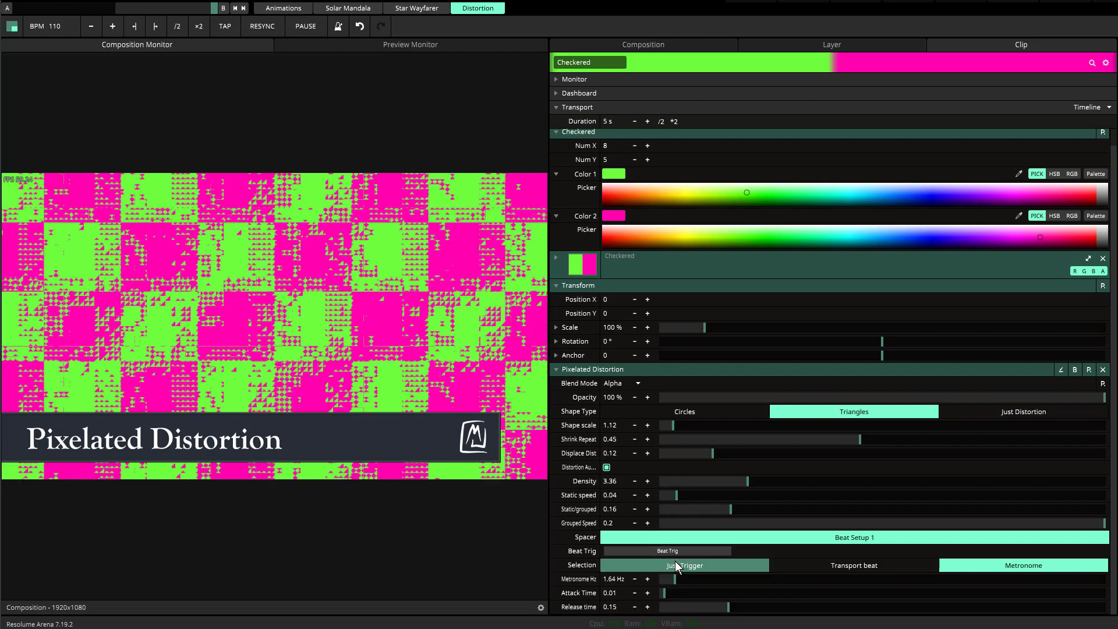
pyautogui.click(684, 565)
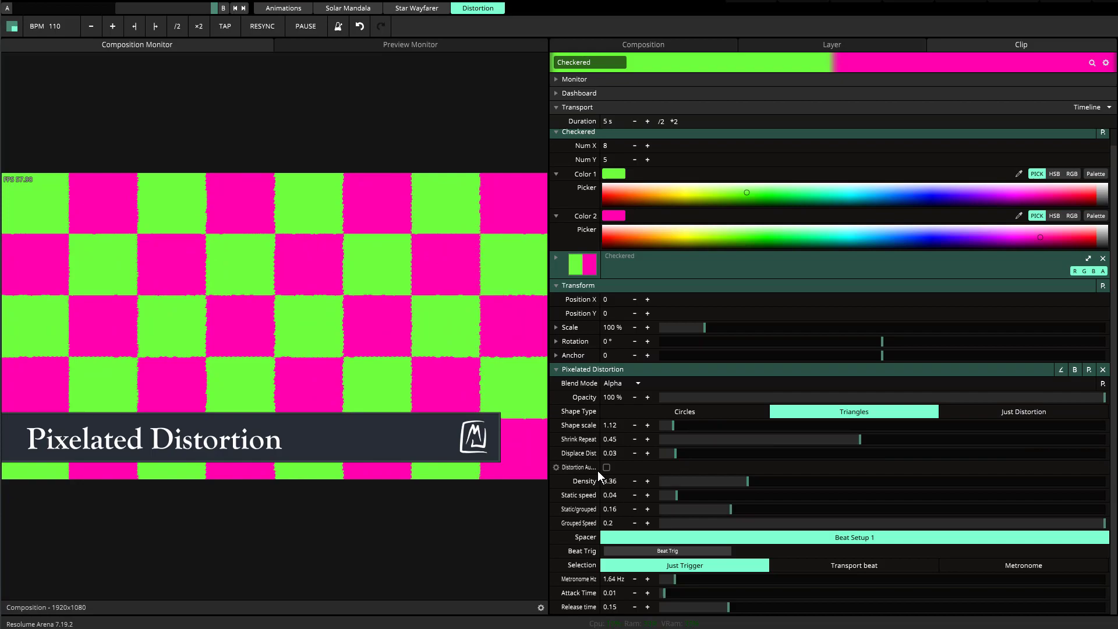
pyautogui.click(605, 467)
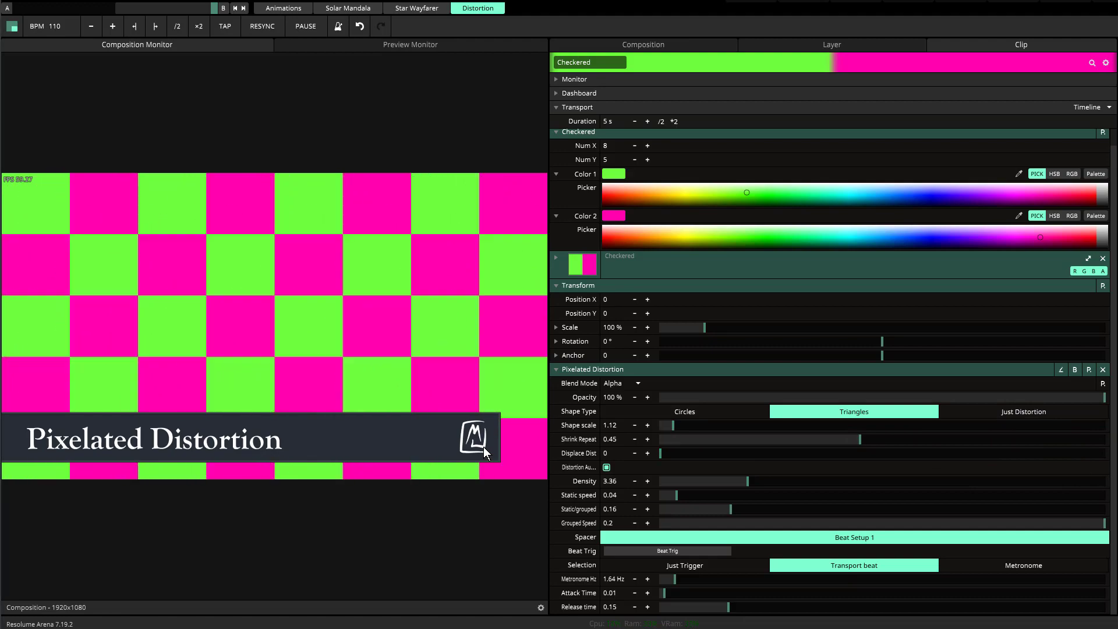
pyautogui.moveTo(611, 498)
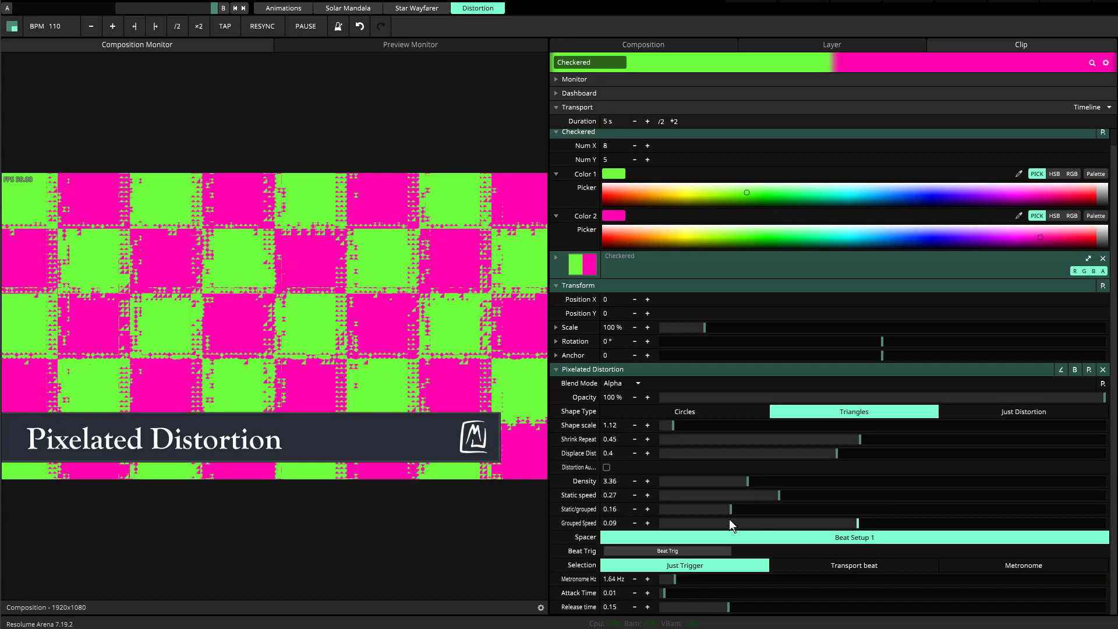
pyautogui.moveTo(743, 525)
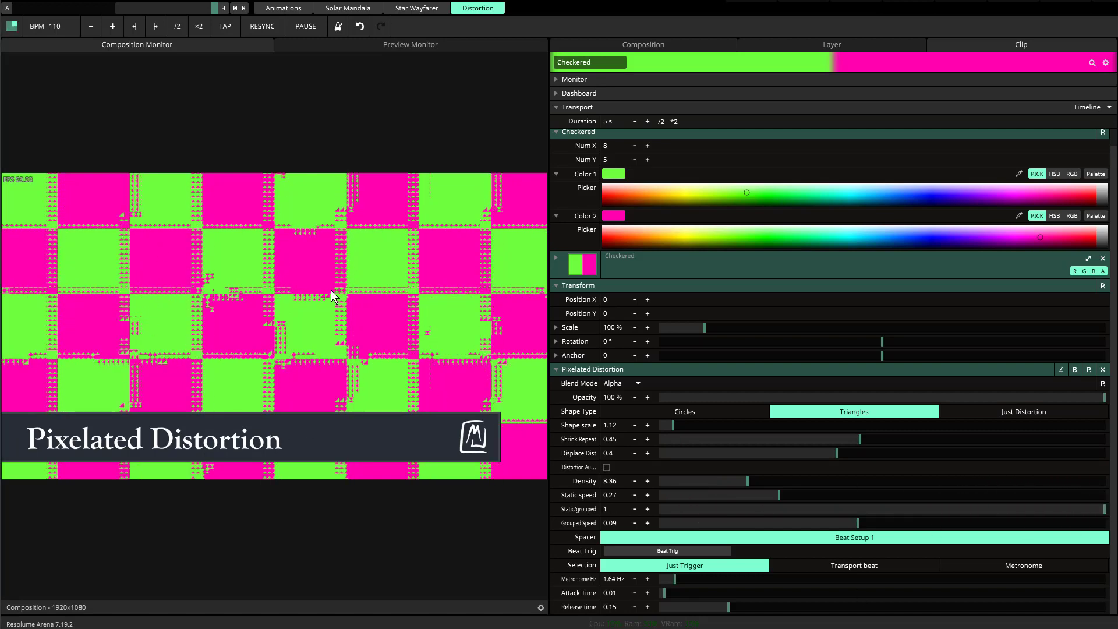
pyautogui.moveTo(796, 539)
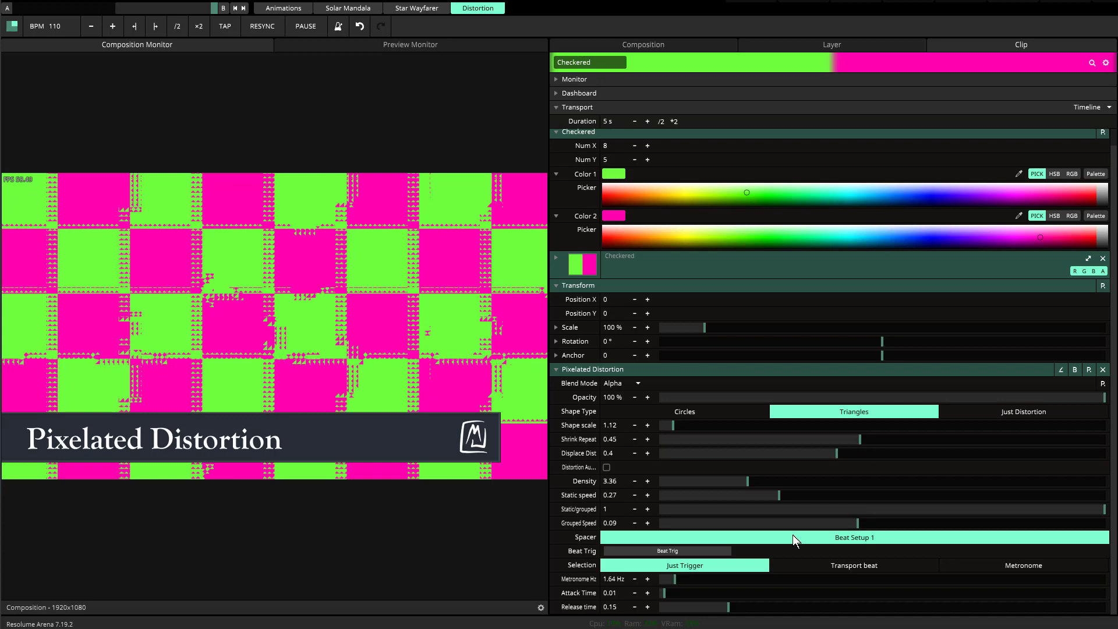
pyautogui.moveTo(732, 476)
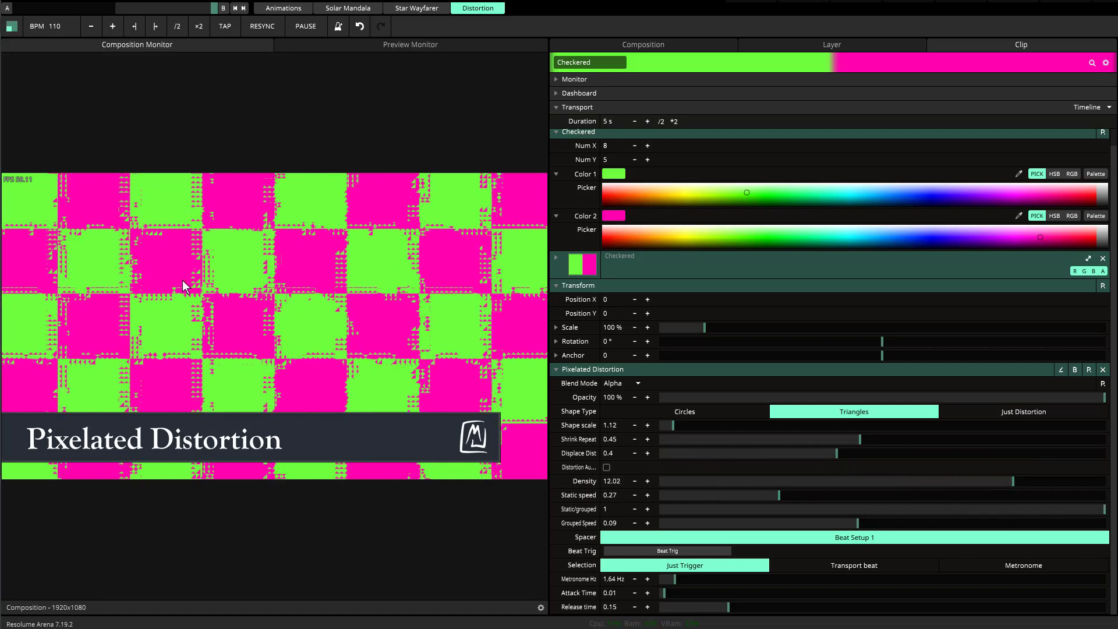
pyautogui.moveTo(39, 205)
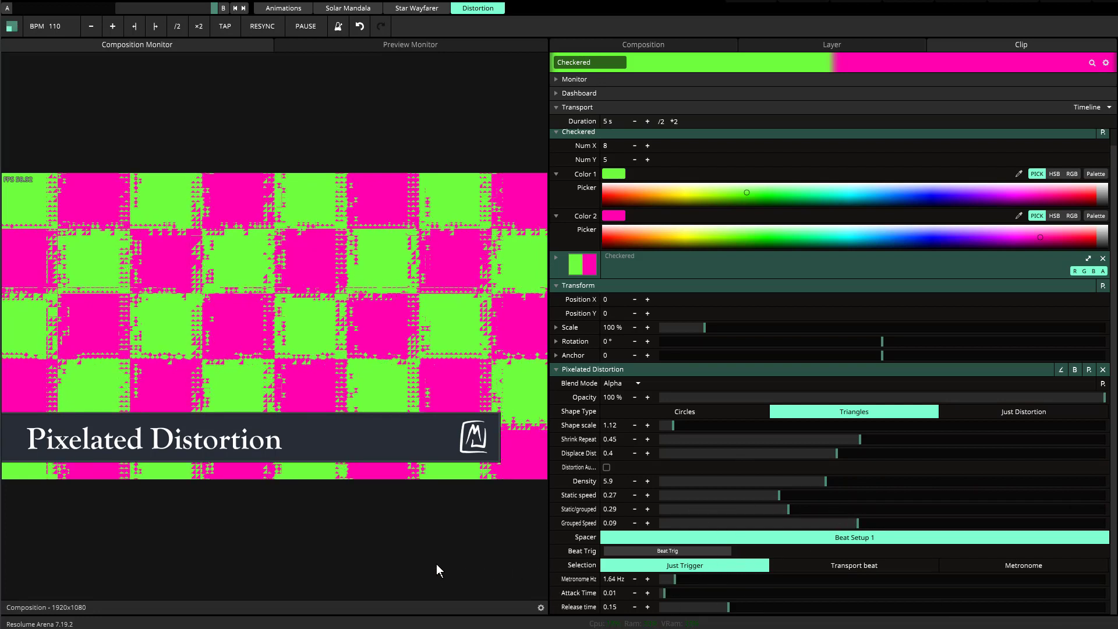
pyautogui.moveTo(501, 408)
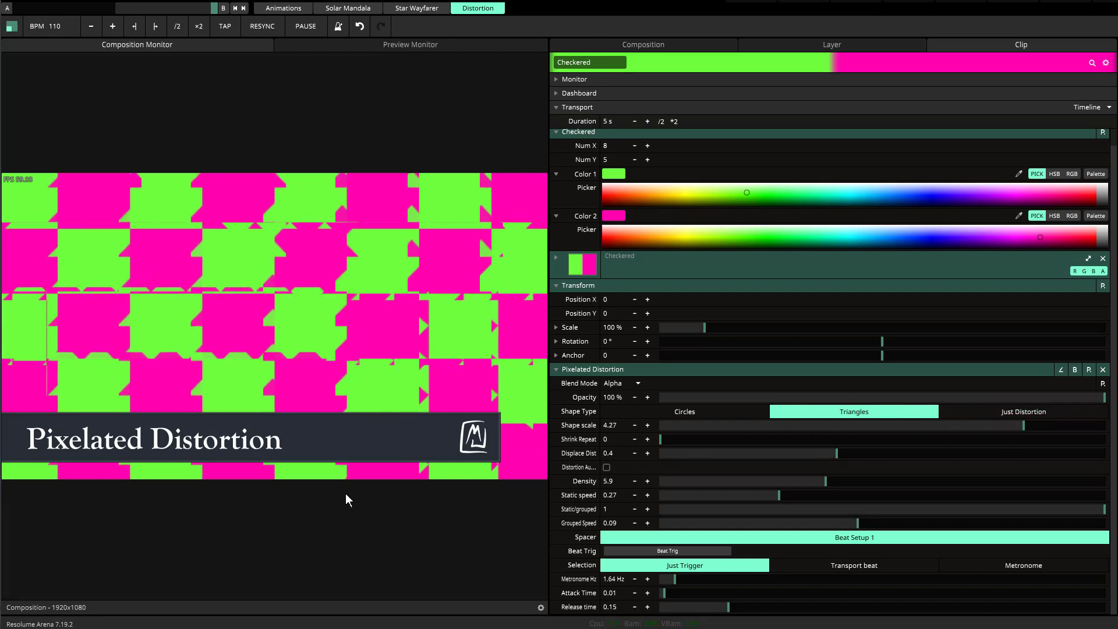
pyautogui.moveTo(503, 573)
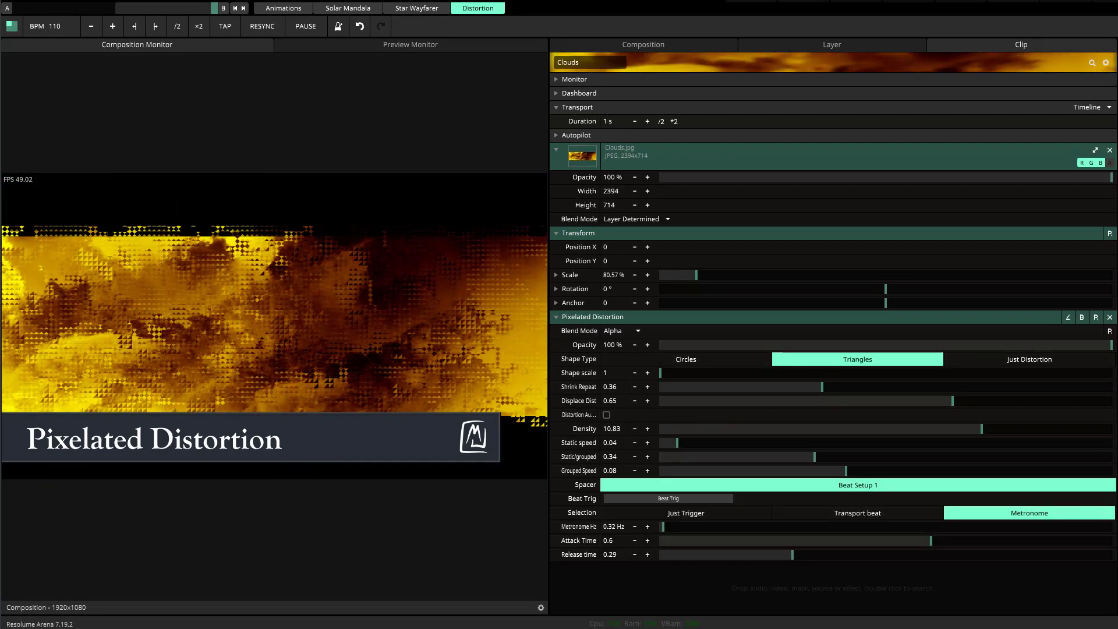
# Try Circles then Triangles shapes, and raise Metronome Hz to about 38
pyautogui.click(684, 359)
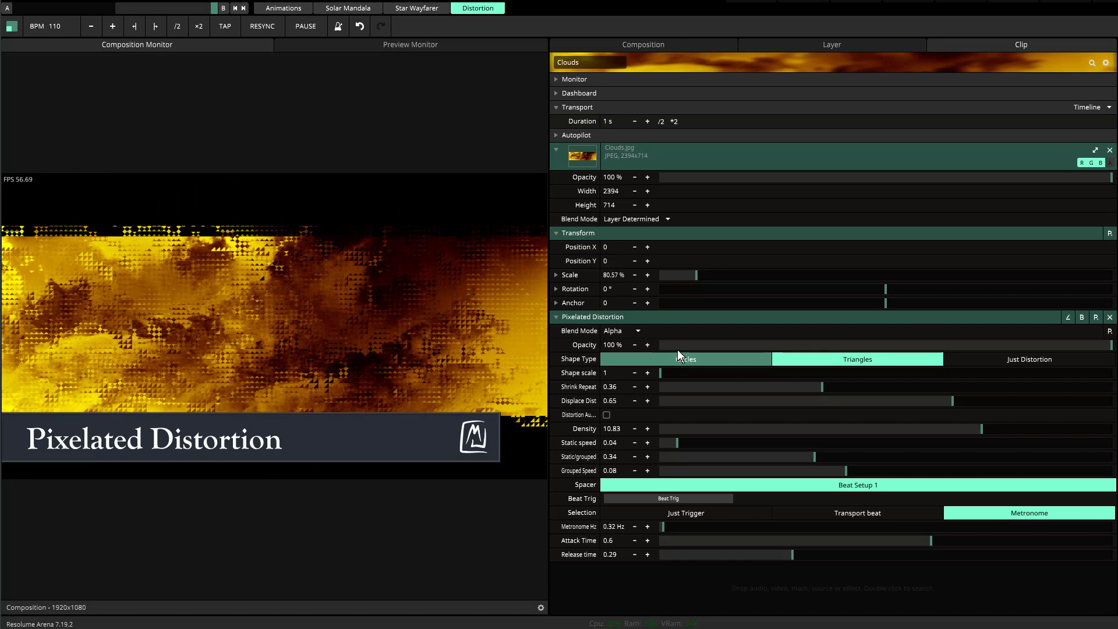
pyautogui.click(857, 358)
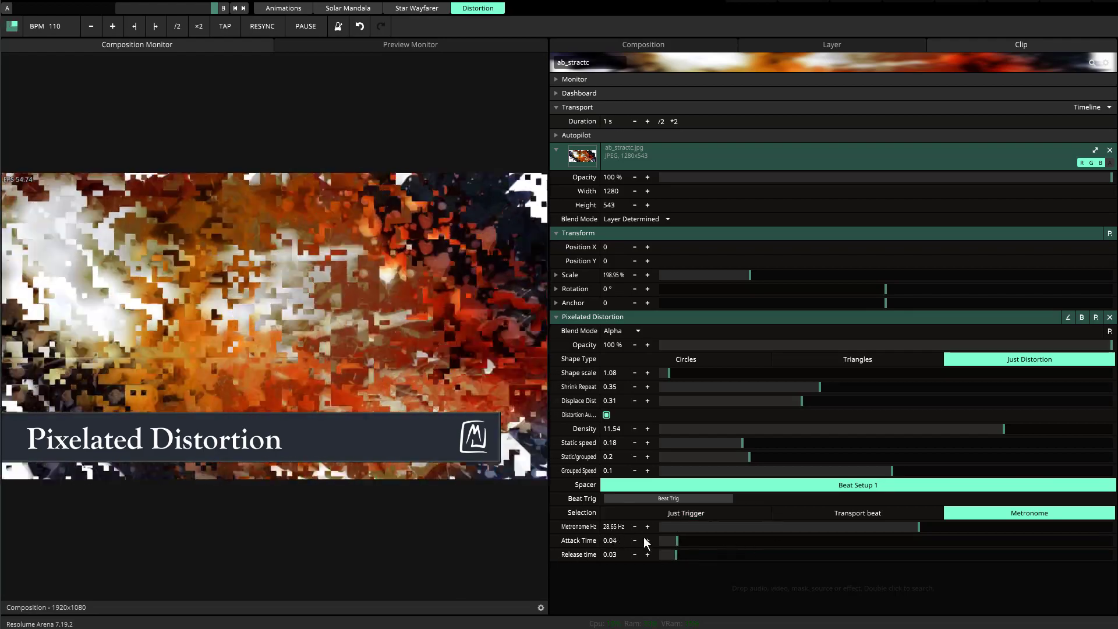
pyautogui.moveTo(170, 505)
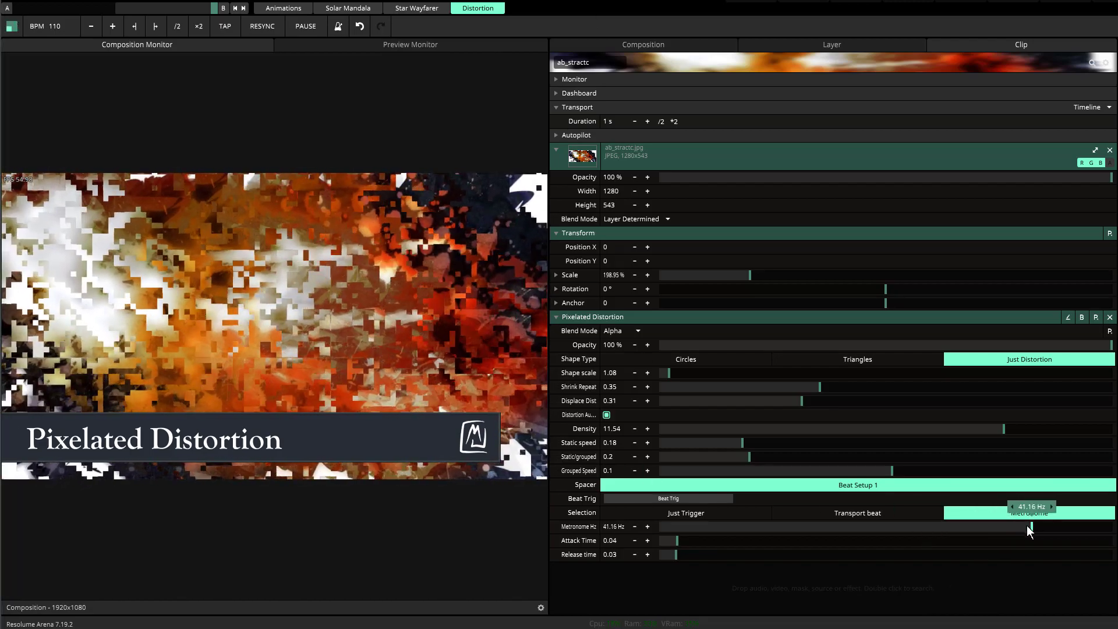
pyautogui.click(1028, 513)
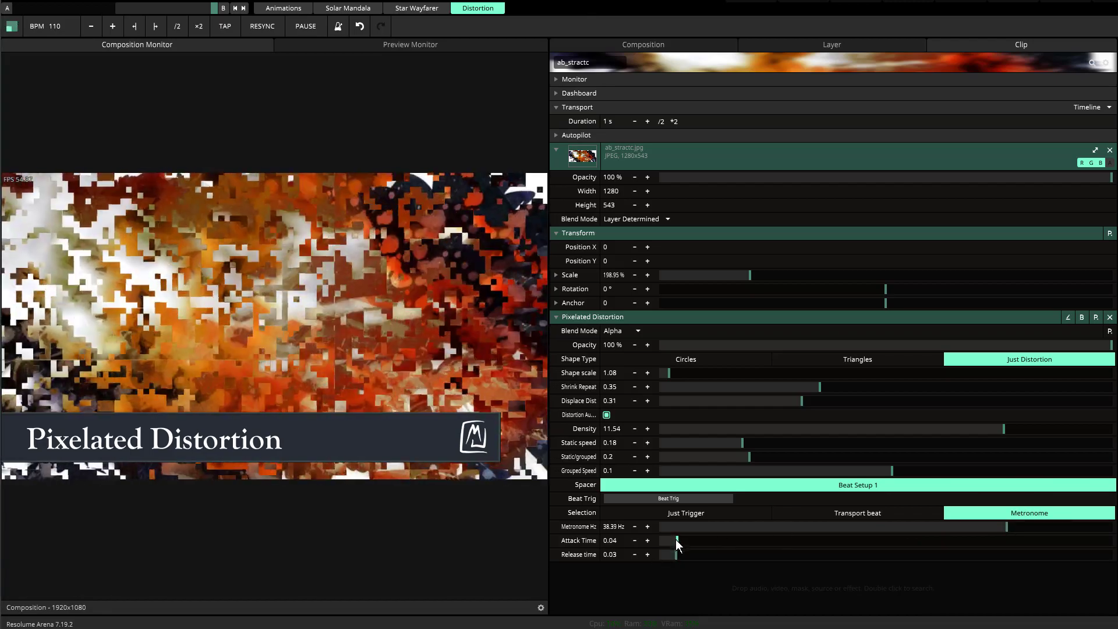